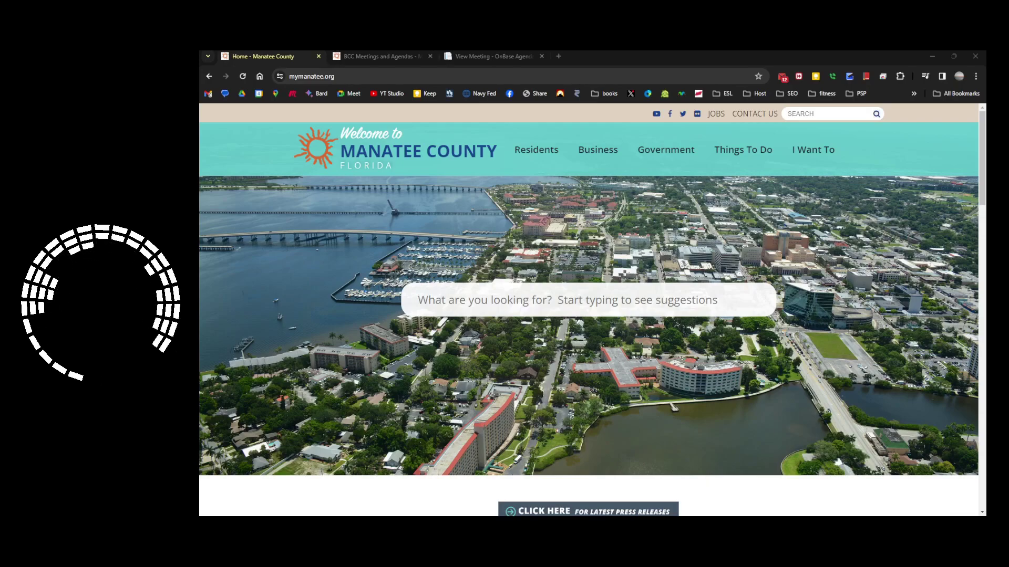
# - Browse the home page's latest news and bring up the Planning Commission Notice summary
pyautogui.scroll(-3)
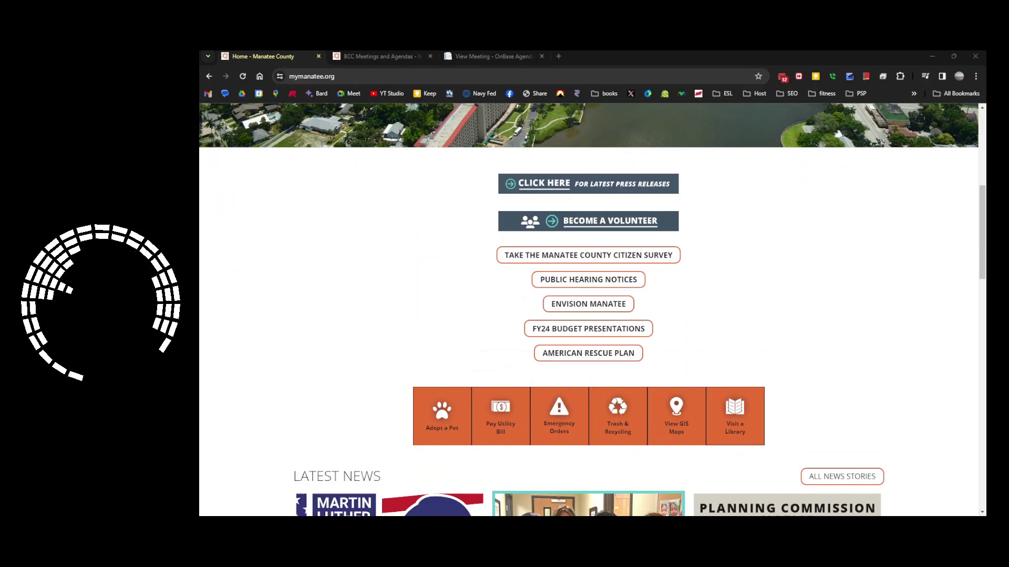
pyautogui.scroll(-3)
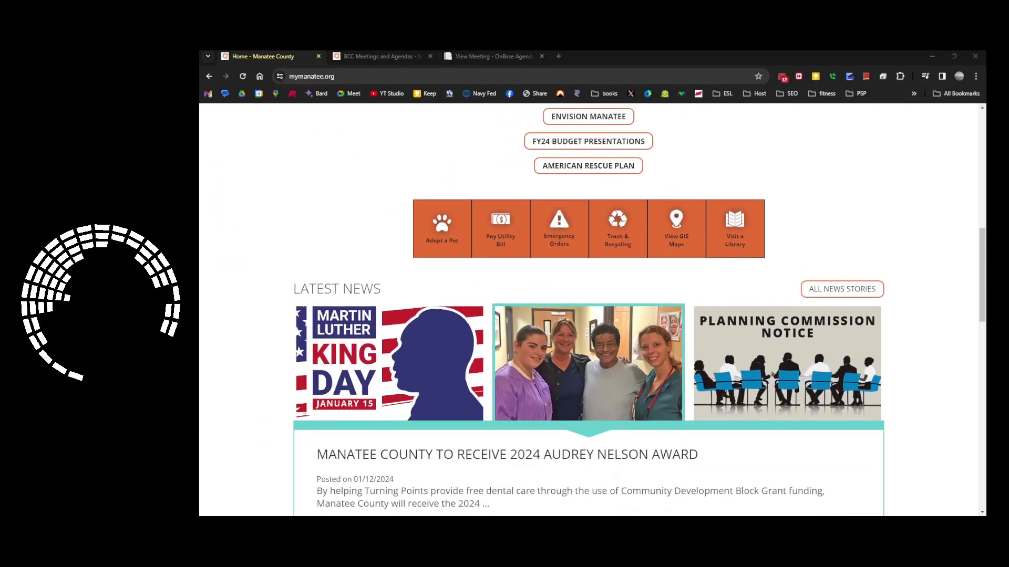
pyautogui.scroll(-3)
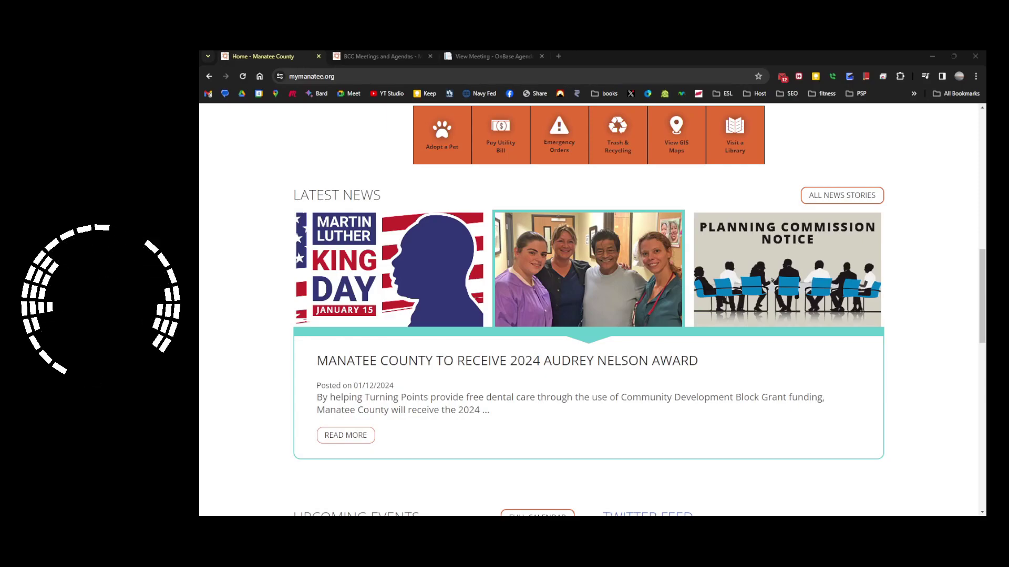
pyautogui.click(785, 270)
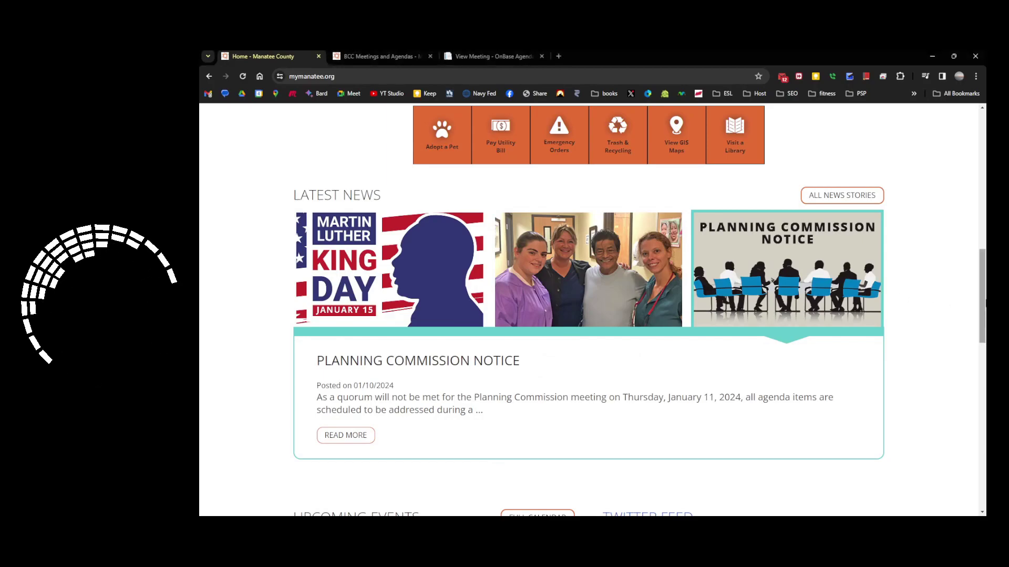
pyautogui.moveTo(967, 291)
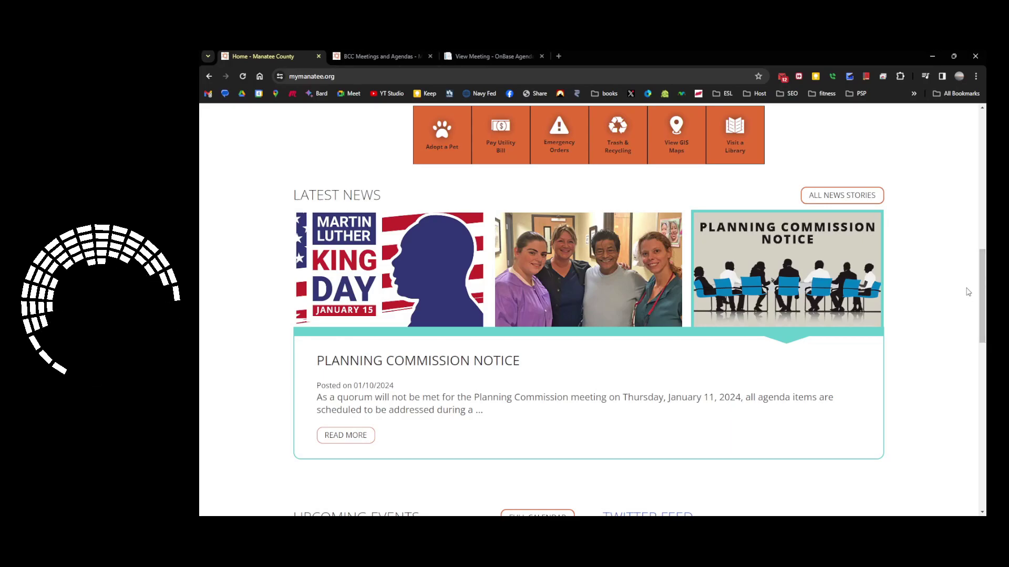
# - Continue down to Upcoming Events and head for the Full Calendar link
pyautogui.scroll(-3)
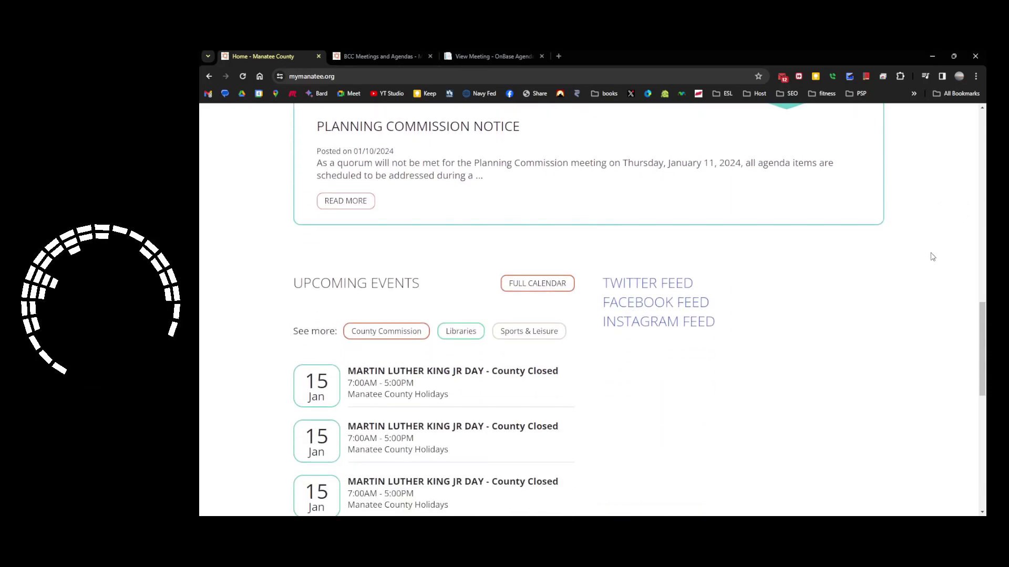
pyautogui.scroll(-3)
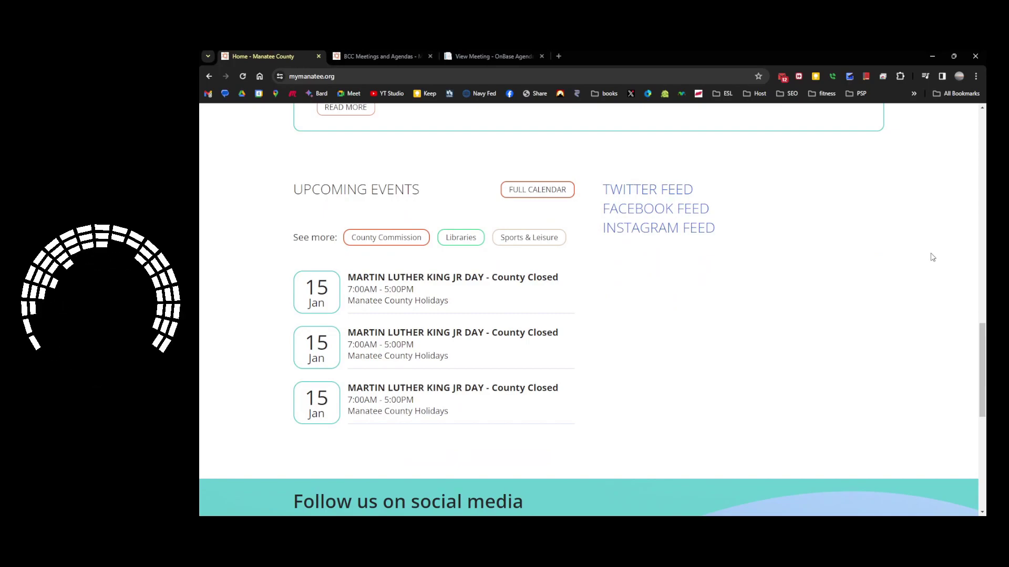
pyautogui.click(460, 238)
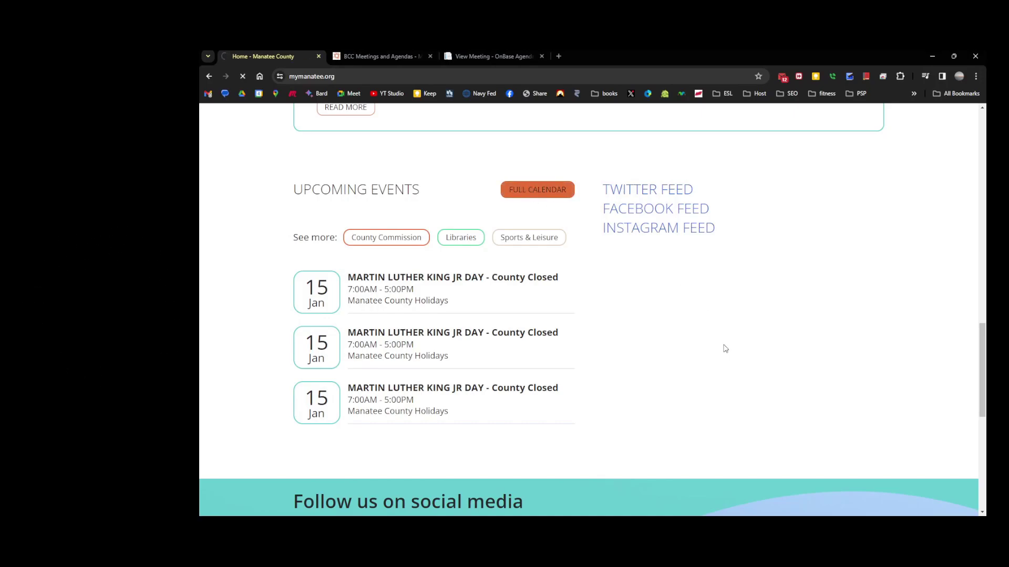
# - Show the County Calendar's January 2024 month grid of meetings and events
pyautogui.click(537, 189)
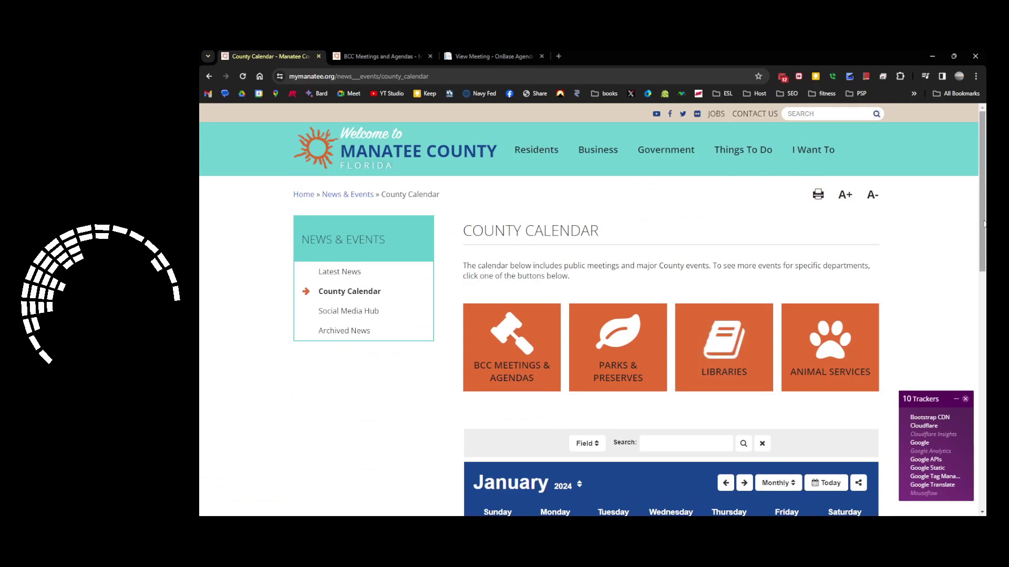
pyautogui.scroll(-3)
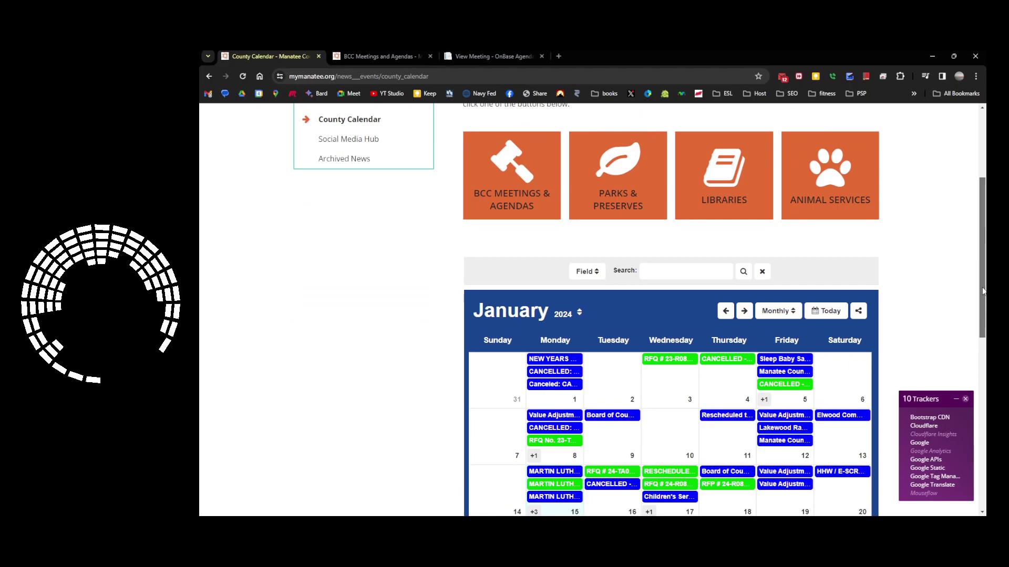
pyautogui.scroll(-3)
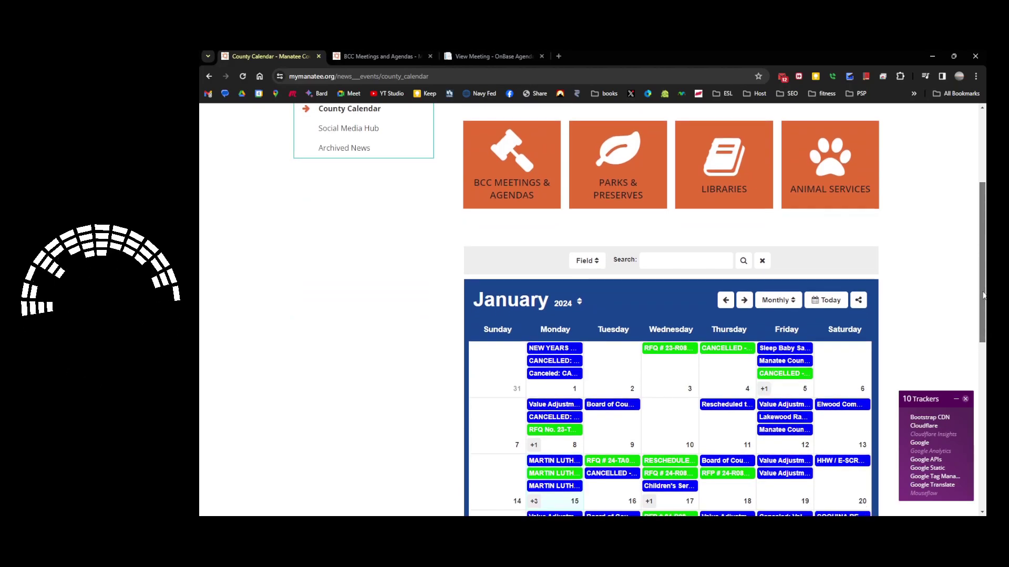
pyautogui.scroll(-3)
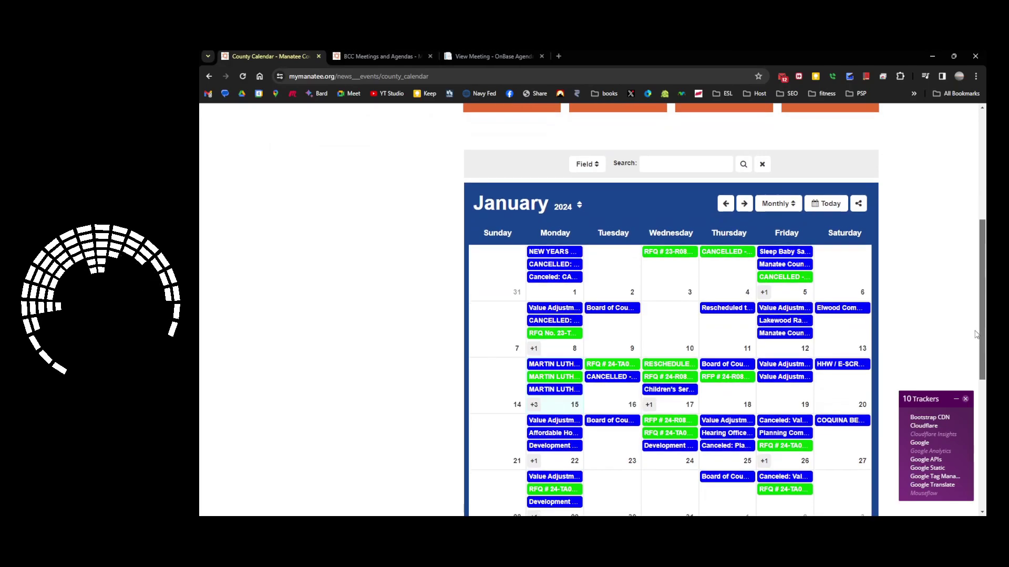
pyautogui.scroll(-3)
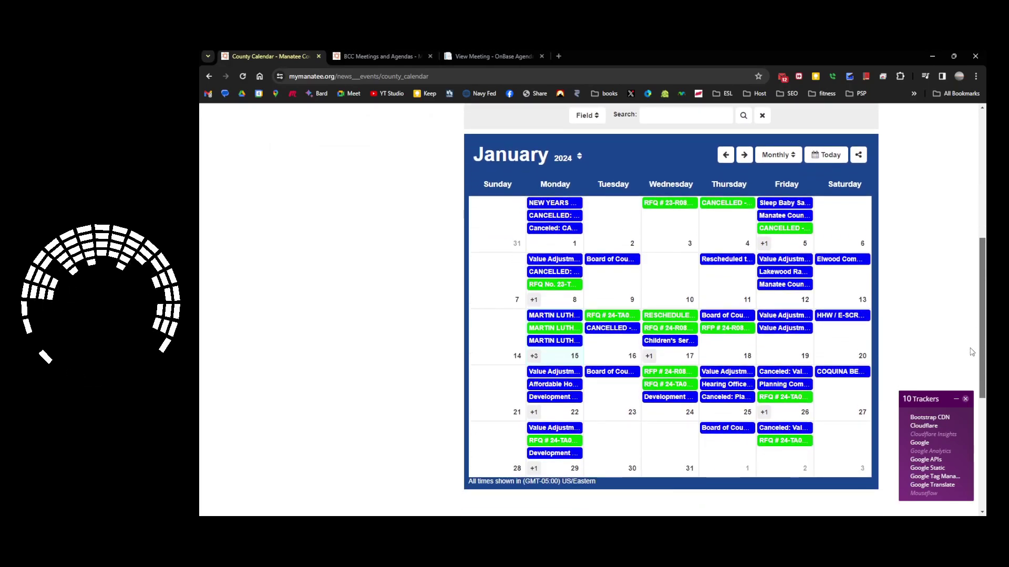
pyautogui.click(965, 399)
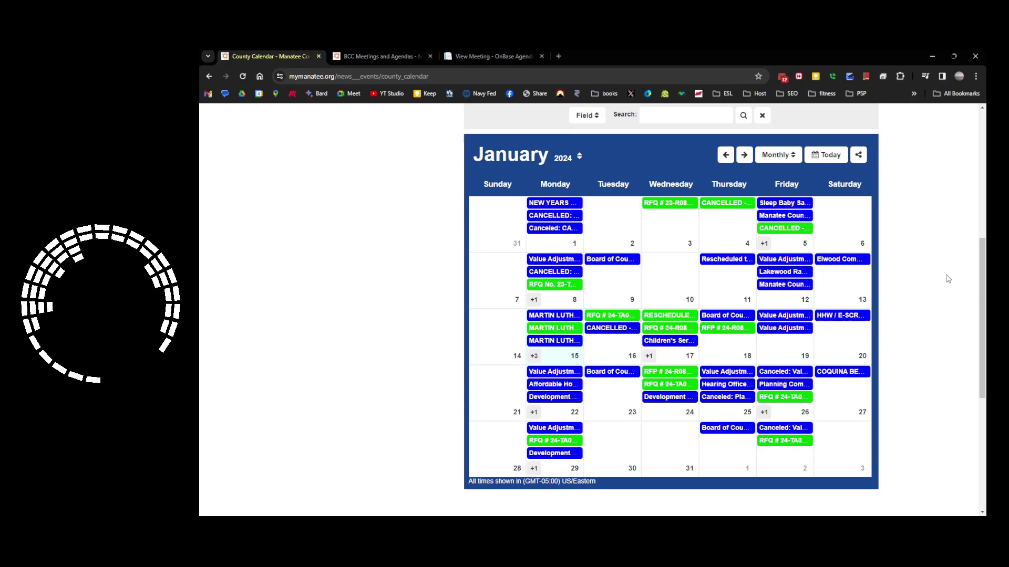
pyautogui.click(777, 155)
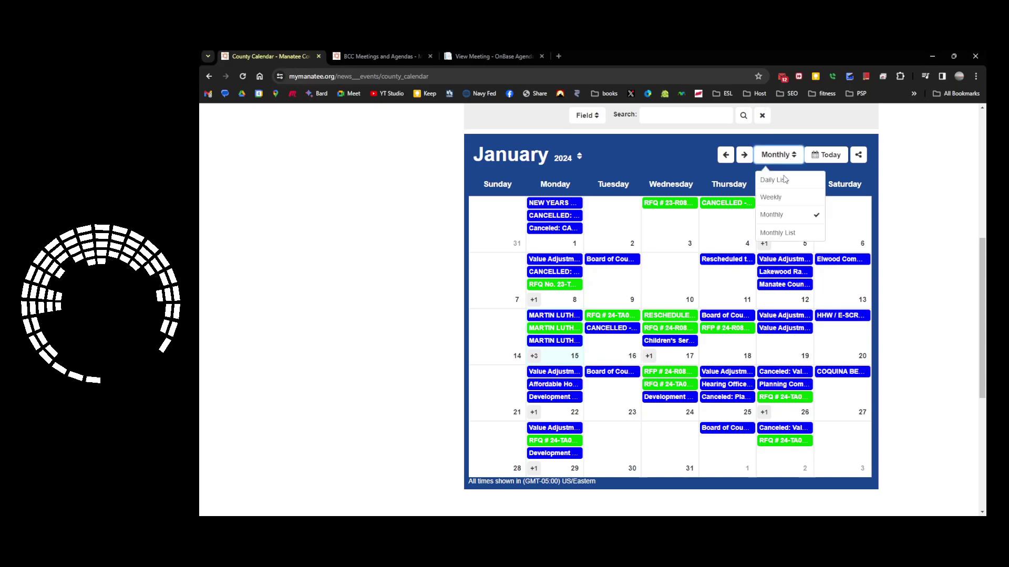
pyautogui.click(773, 180)
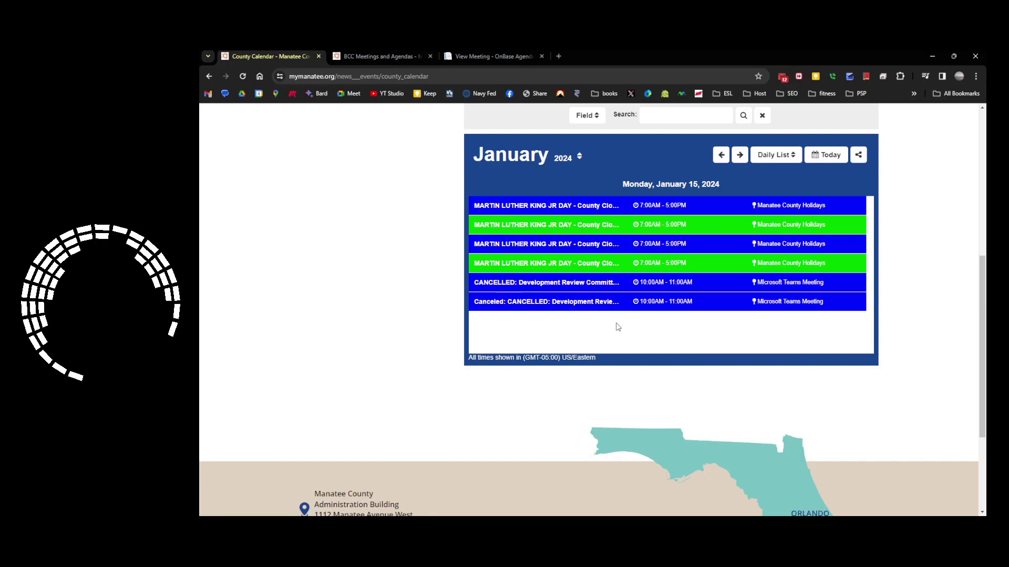
pyautogui.click(774, 154)
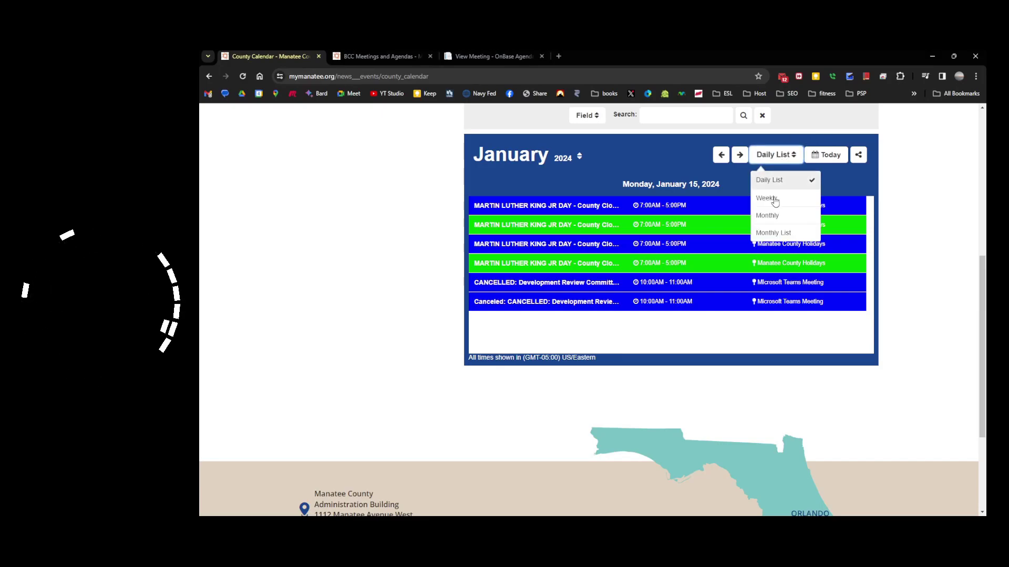
pyautogui.click(772, 232)
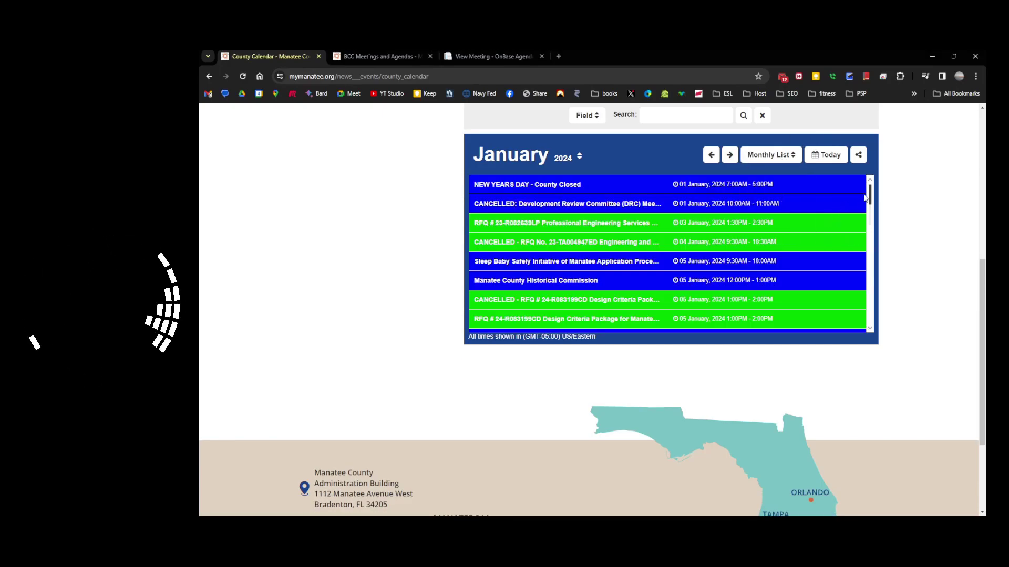
pyautogui.scroll(-3)
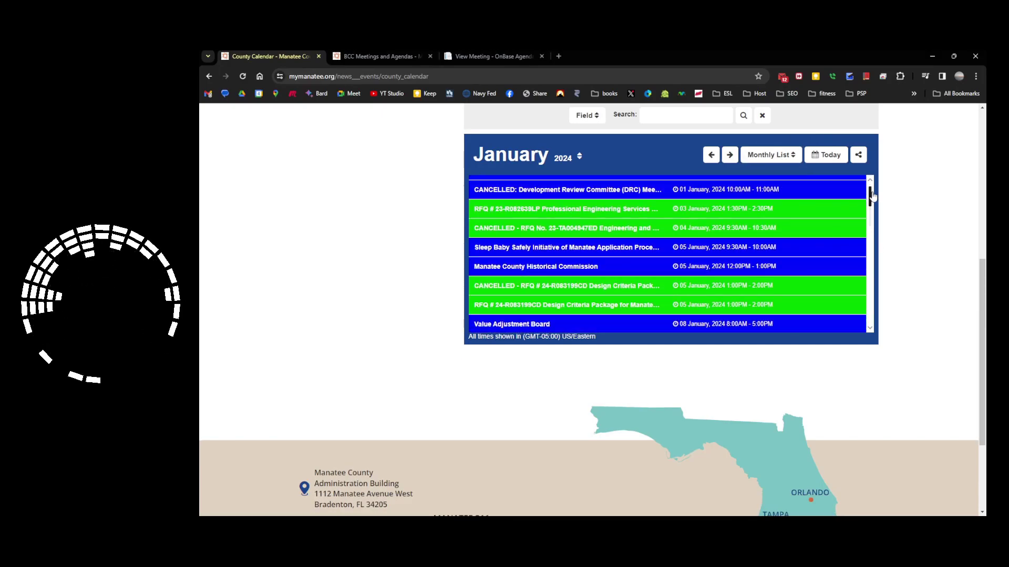
pyautogui.scroll(-3)
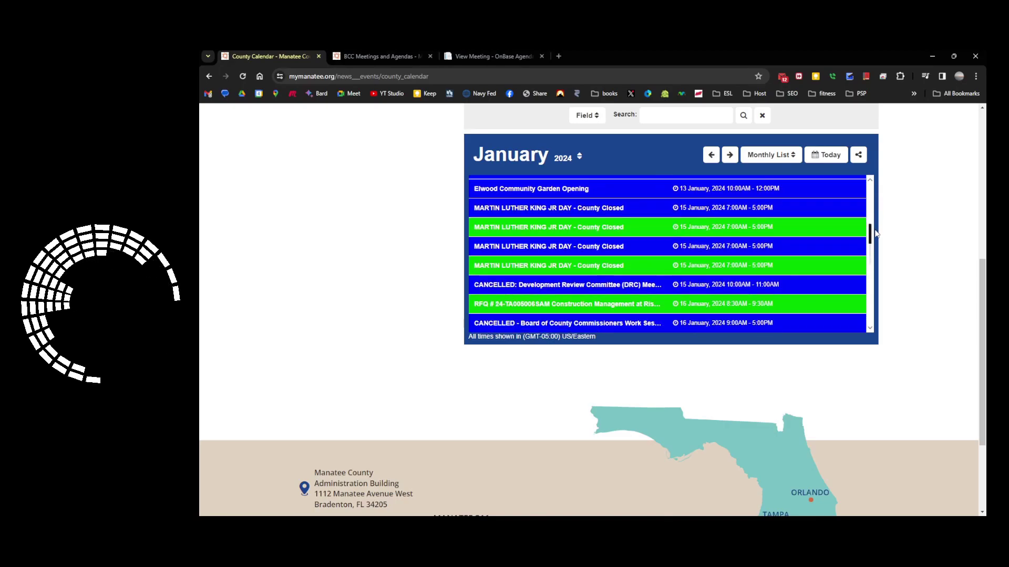
pyautogui.scroll(-3)
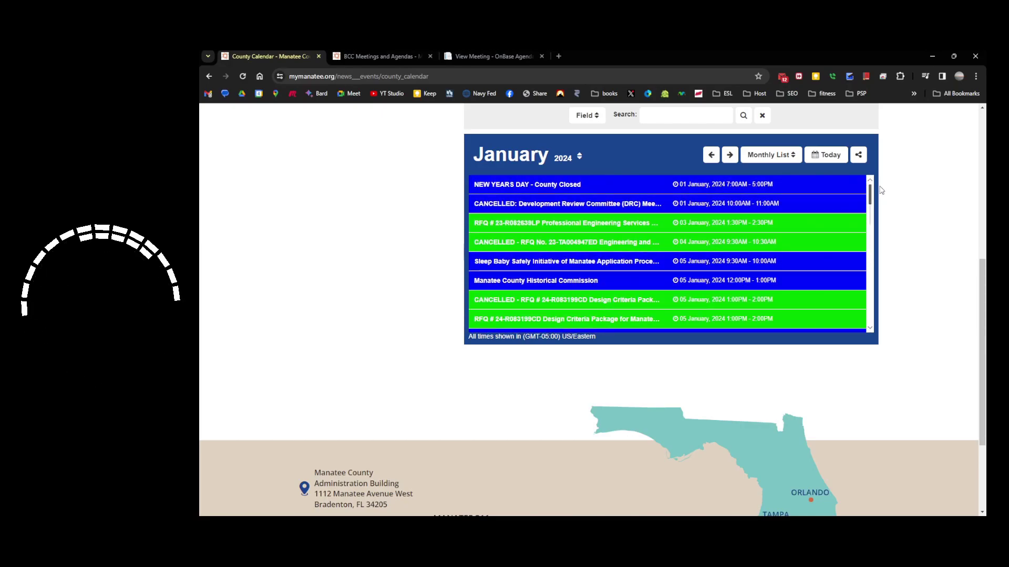
pyautogui.click(770, 154)
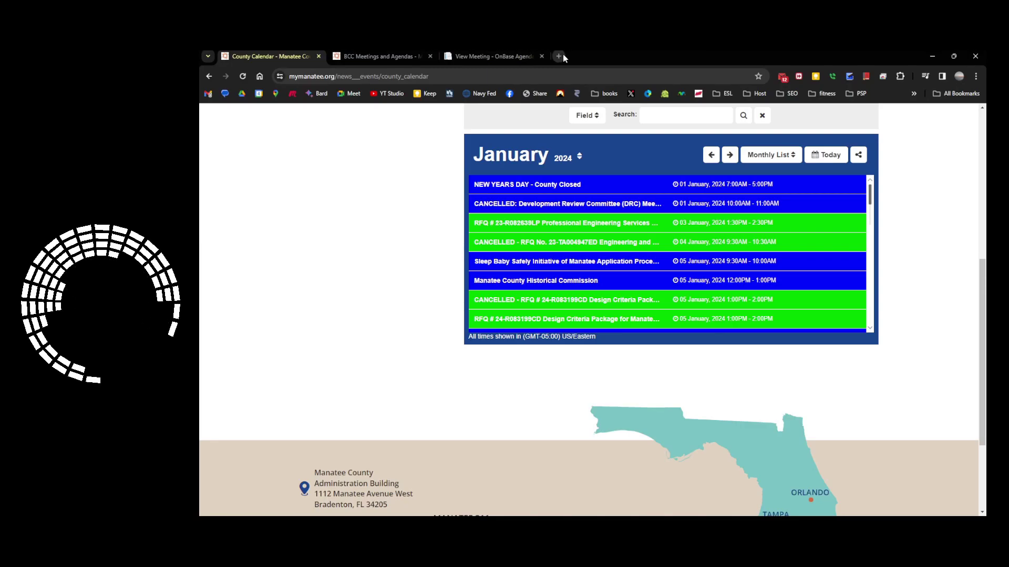
# - View the 2024 Jan–June Library Town Hall schedule in the commissionerkruse.substack.com 'Educate, Involve and Engage' post
pyautogui.click(556, 56)
pyautogui.write('commissionerkruse.substack.com')
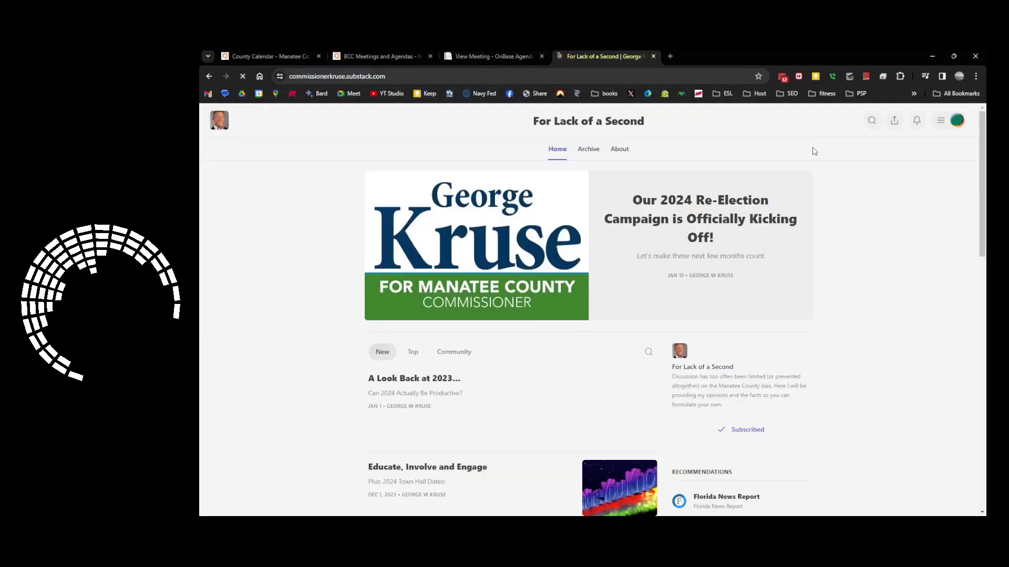
pyautogui.scroll(-3)
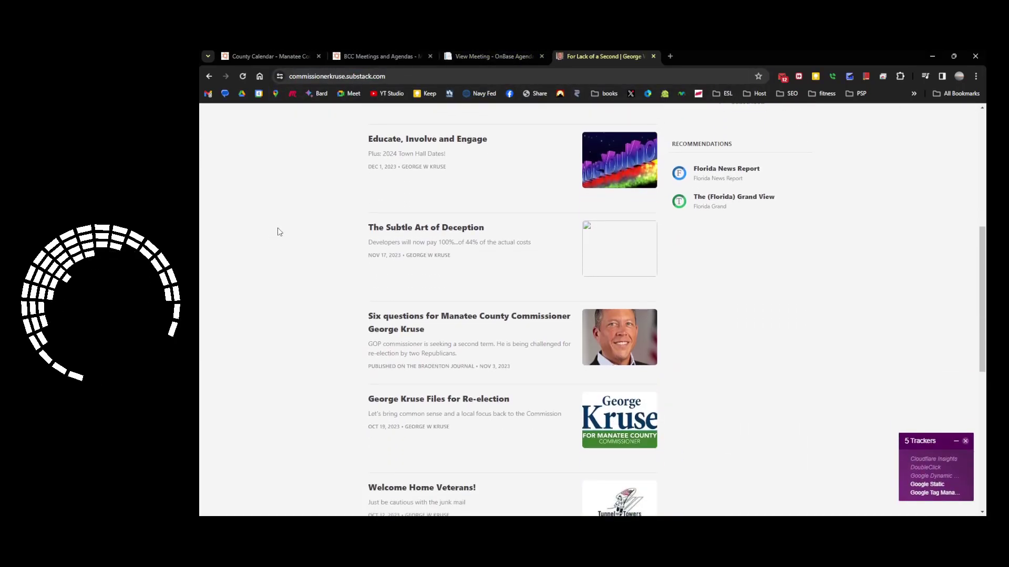
pyautogui.click(427, 139)
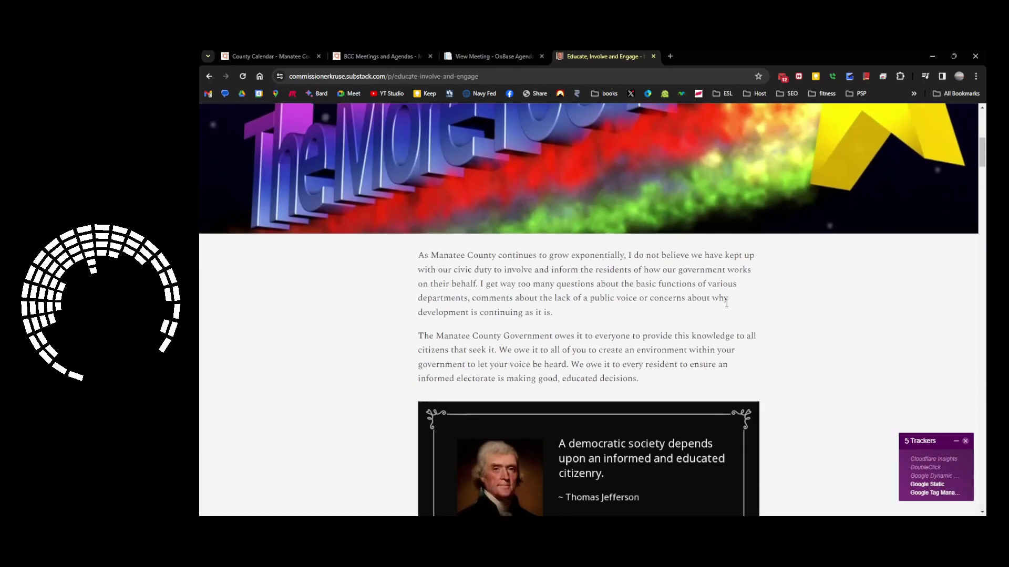
pyautogui.scroll(-3)
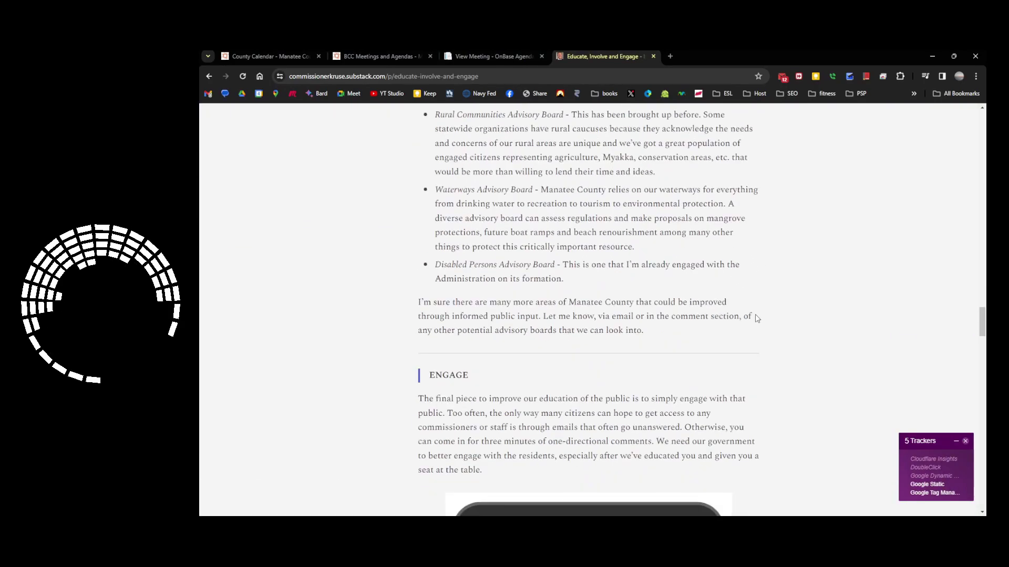
pyautogui.scroll(-3)
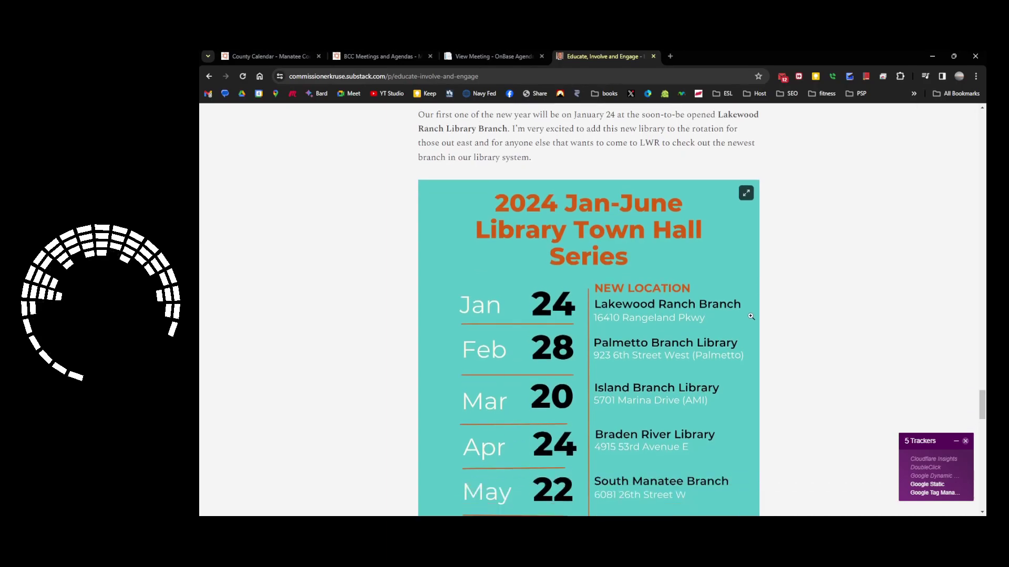
pyautogui.scroll(-3)
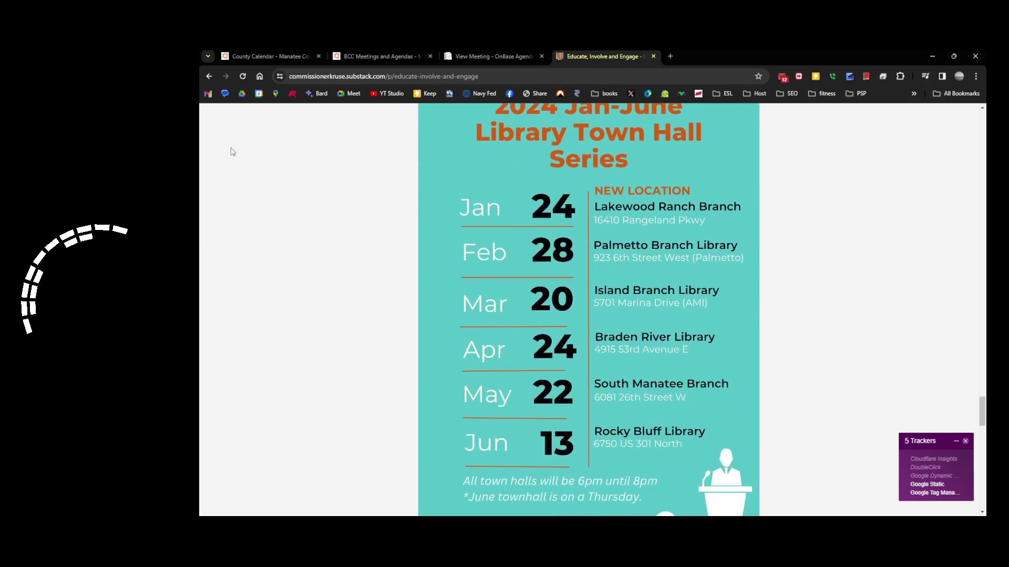
# - Return to the County Calendar and view the January 24 grant-writing RFP event details
pyautogui.click(270, 56)
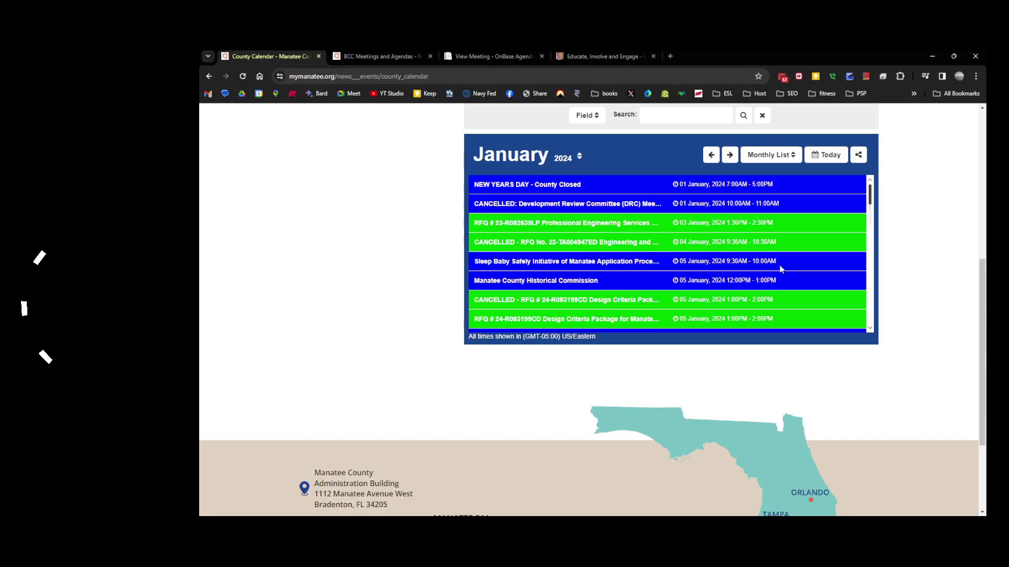
pyautogui.scroll(-3)
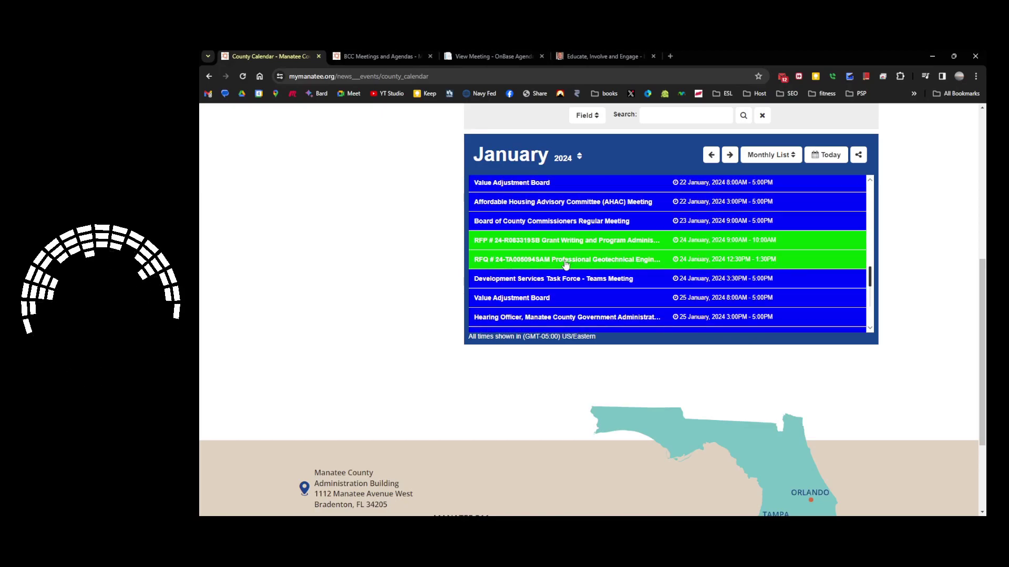
pyautogui.click(564, 260)
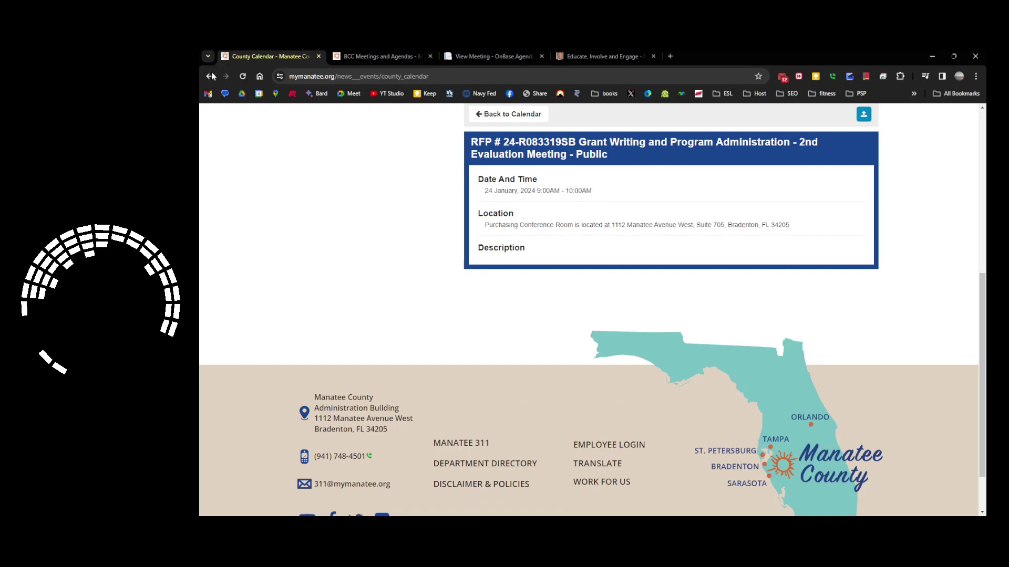
# - Switch the calendar to Monthly List and open another January 24 event's details
pyautogui.click(208, 75)
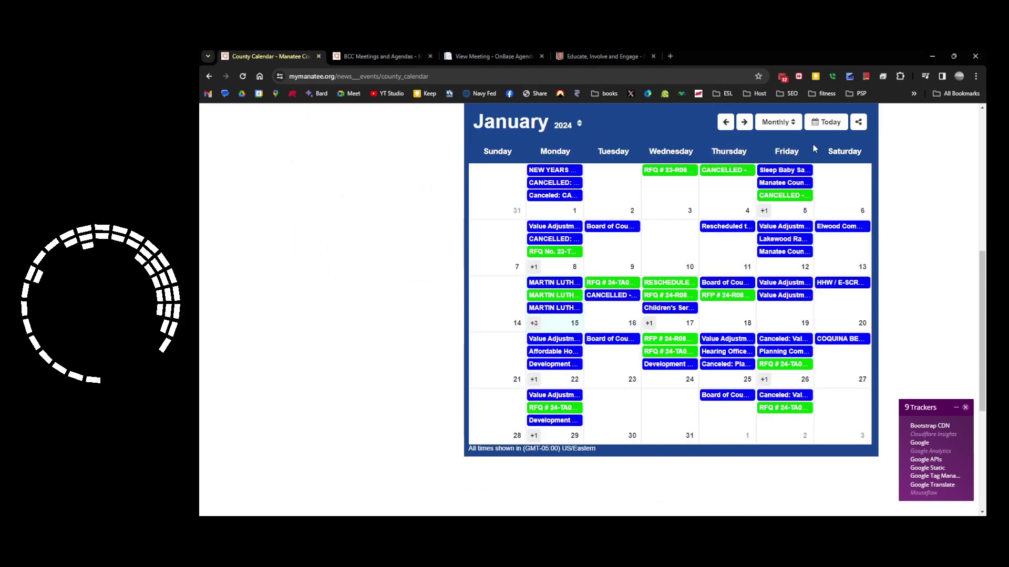
pyautogui.click(777, 122)
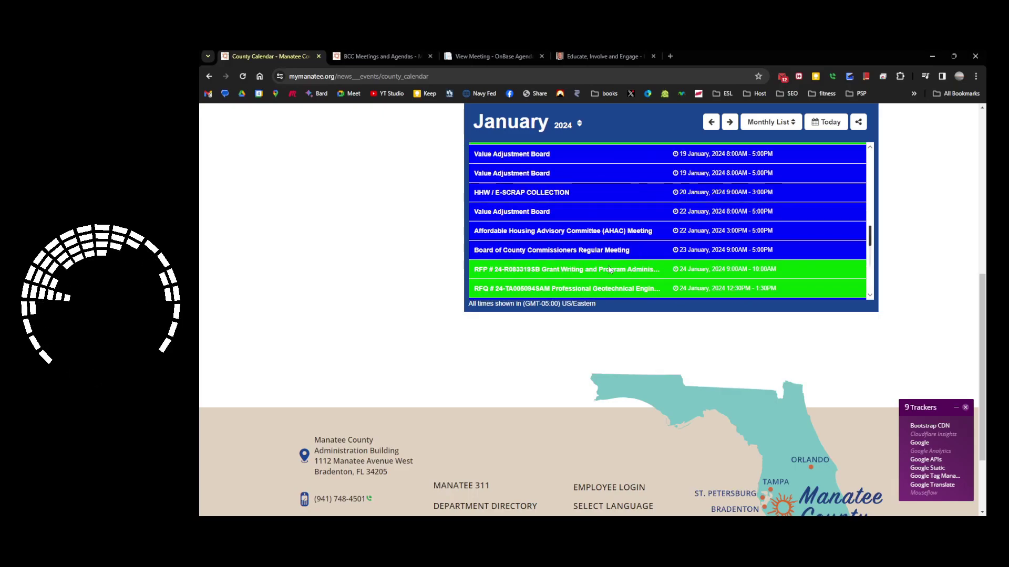
pyautogui.click(567, 269)
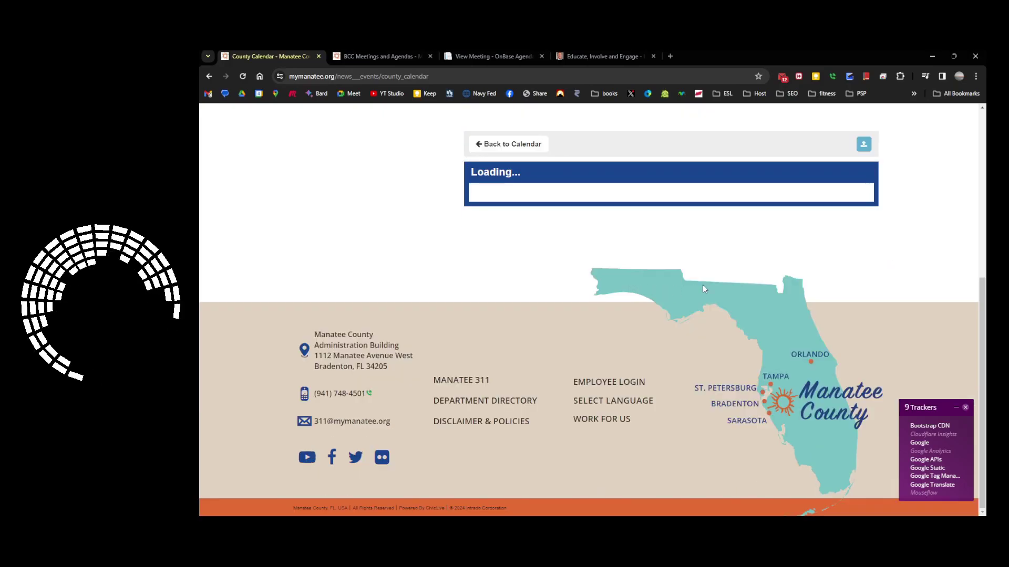